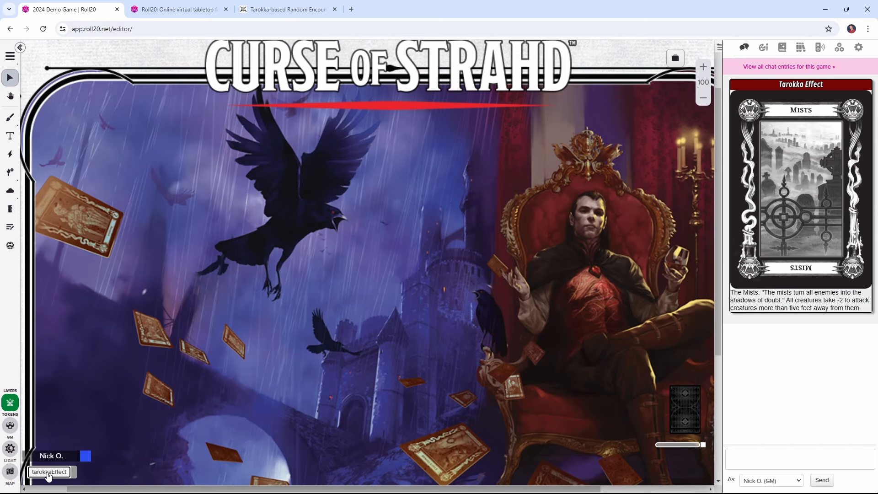
pyautogui.moveTo(805, 324)
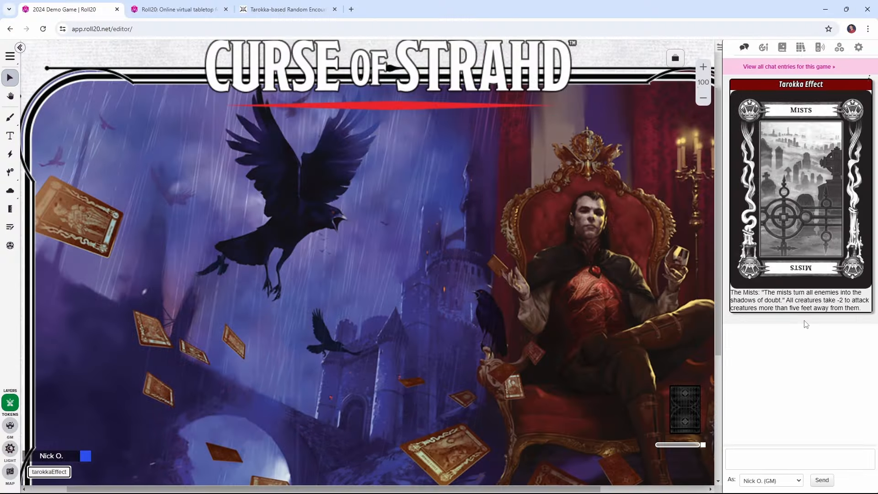
# Scroll through the Full Card and Effects List, reading the Tarokka card entries
pyautogui.click(287, 9)
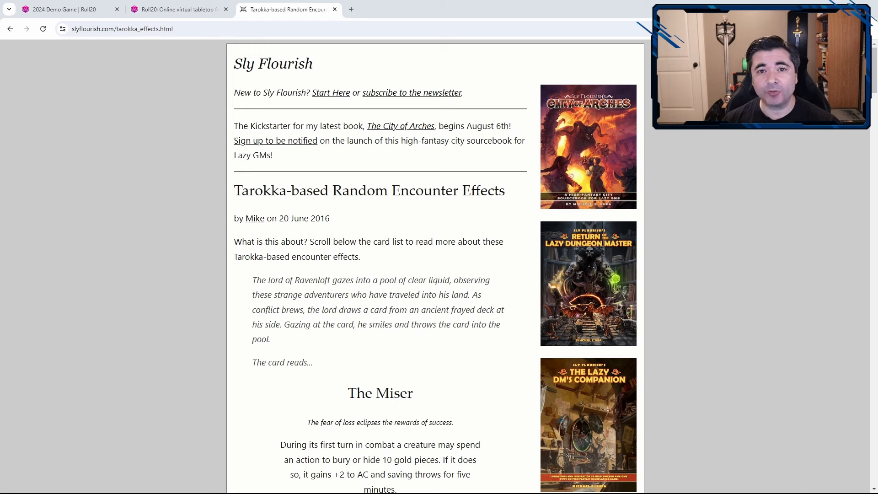
pyautogui.scroll(-3)
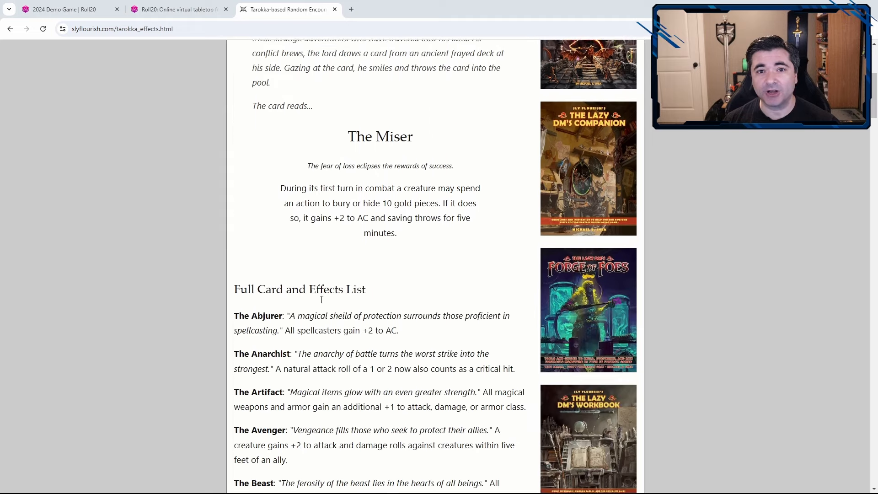
pyautogui.scroll(-3)
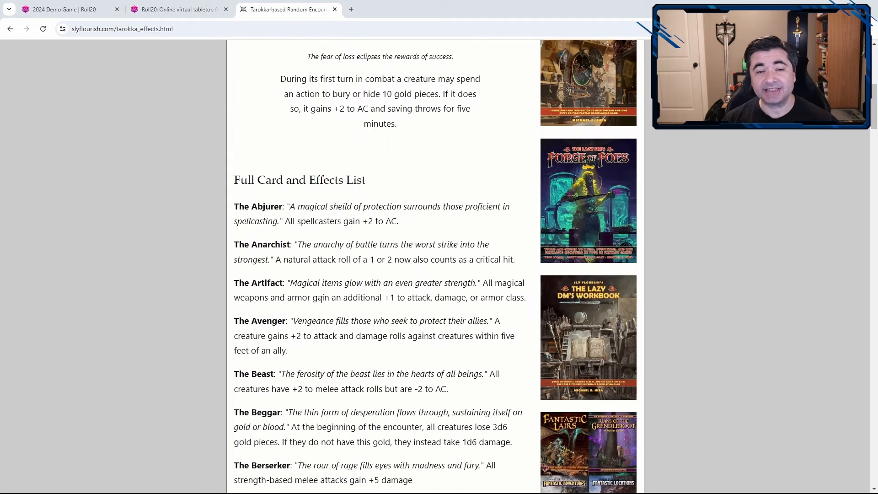
pyautogui.scroll(-3)
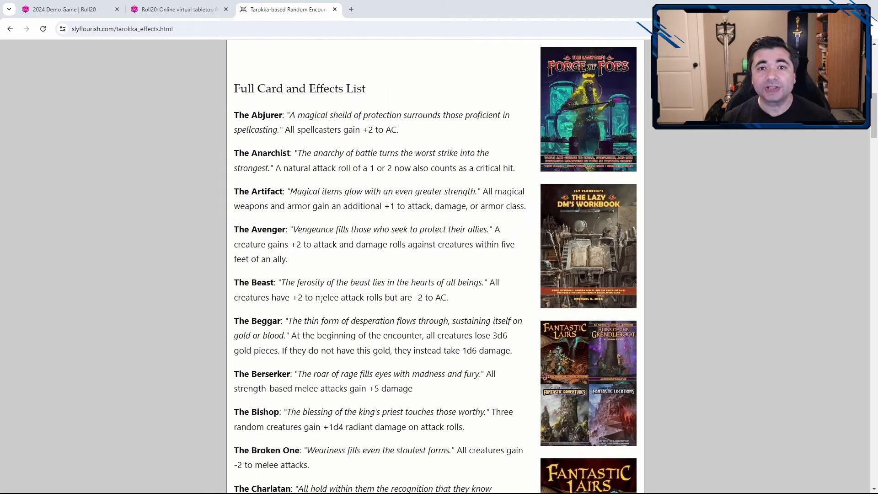
pyautogui.scroll(-3)
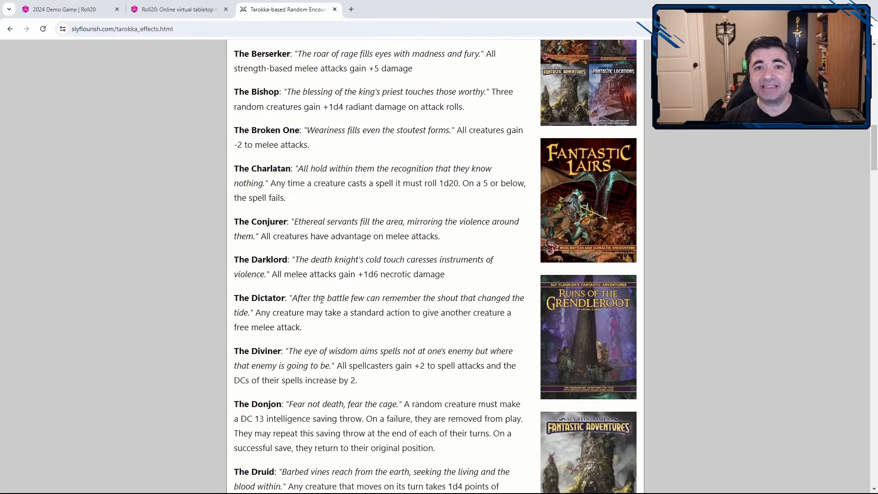
pyautogui.scroll(-3)
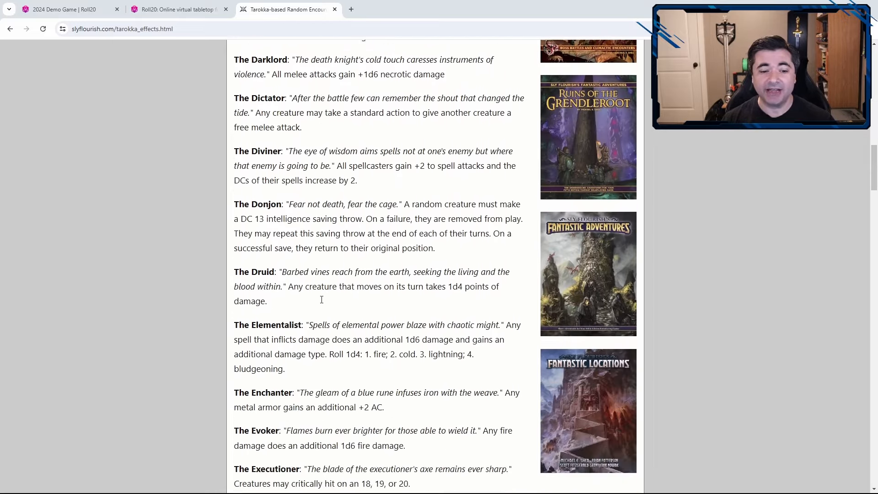
pyautogui.scroll(-3)
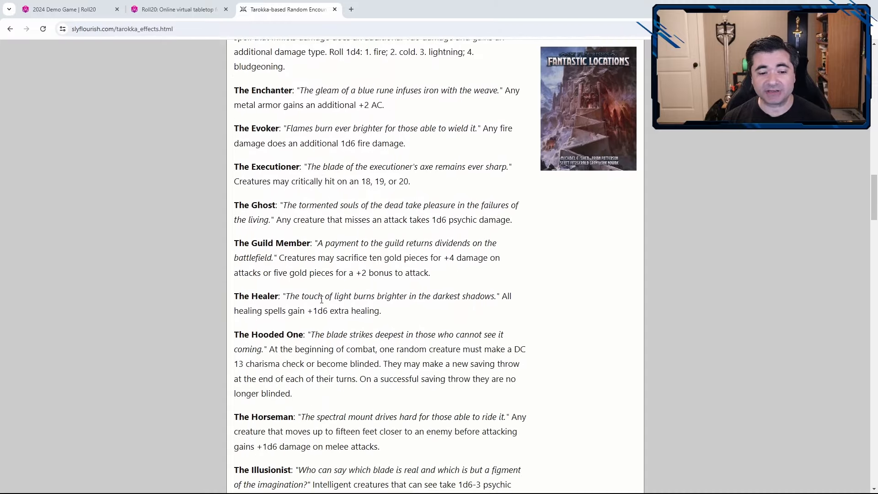
pyautogui.scroll(-3)
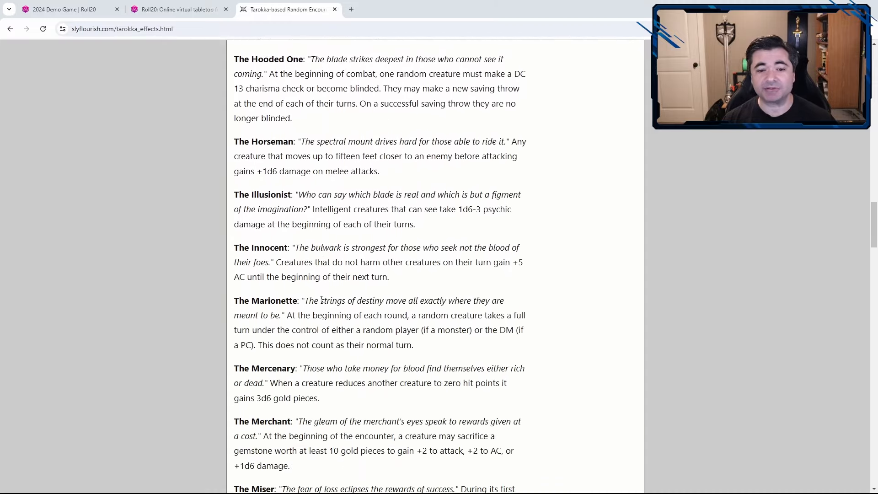
pyautogui.scroll(-3)
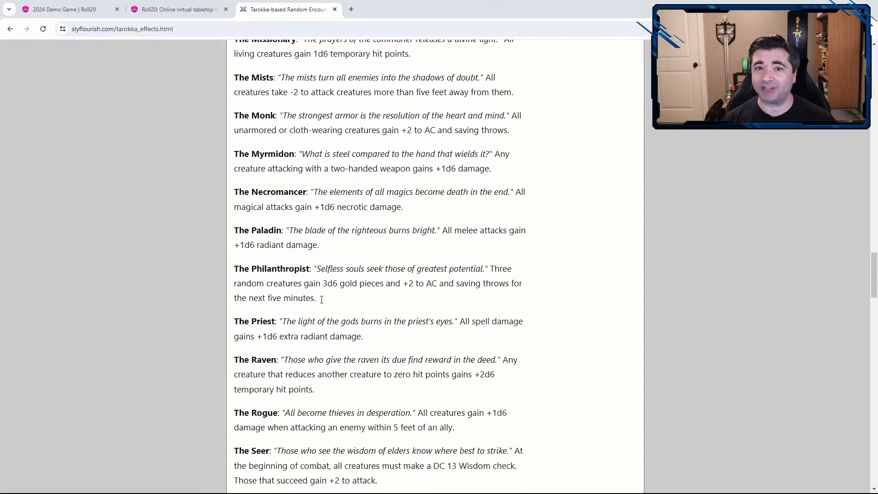
pyautogui.scroll(-3)
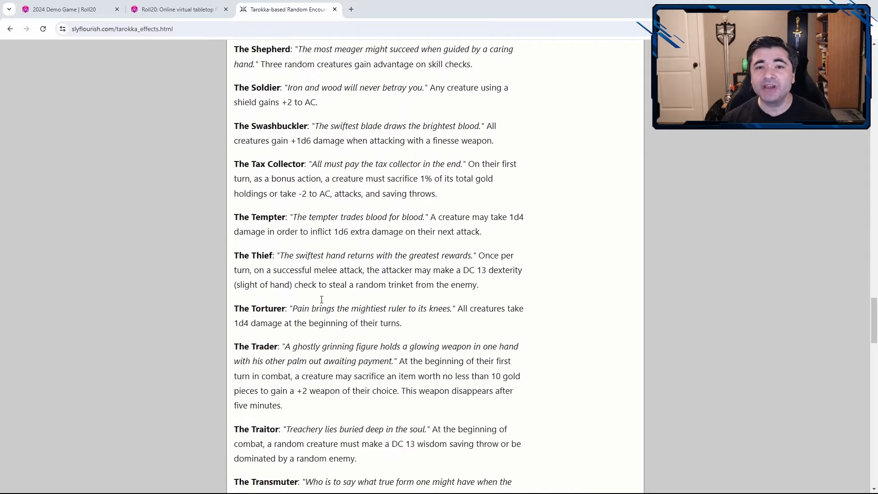
pyautogui.scroll(-3)
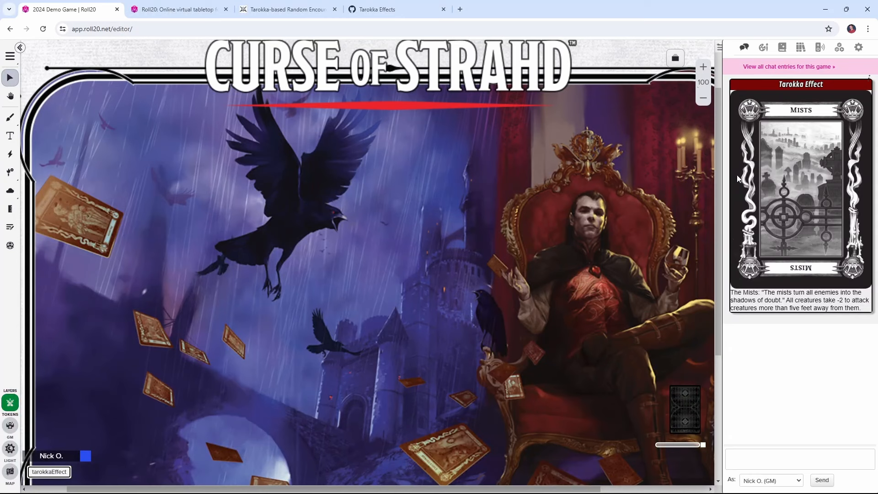
# Open the tarokkaEffectsDone rollable table from the Collection list to view its 54 card-image items
pyautogui.click(839, 47)
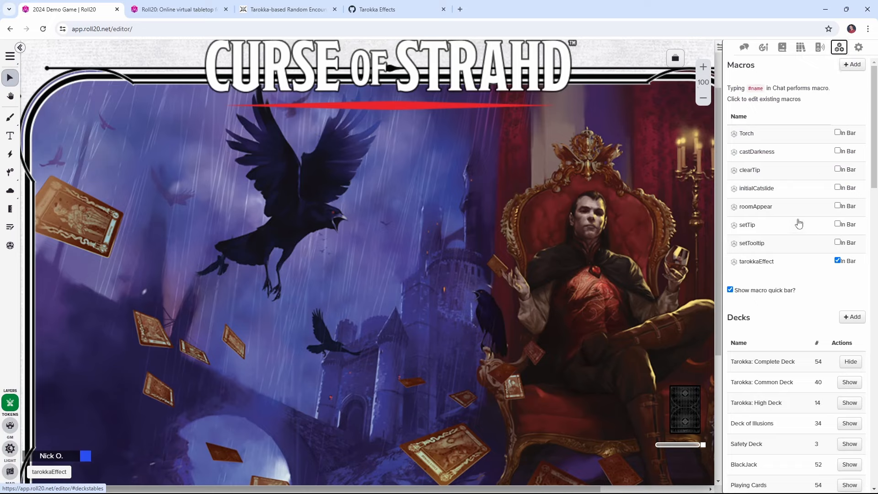
pyautogui.scroll(-3)
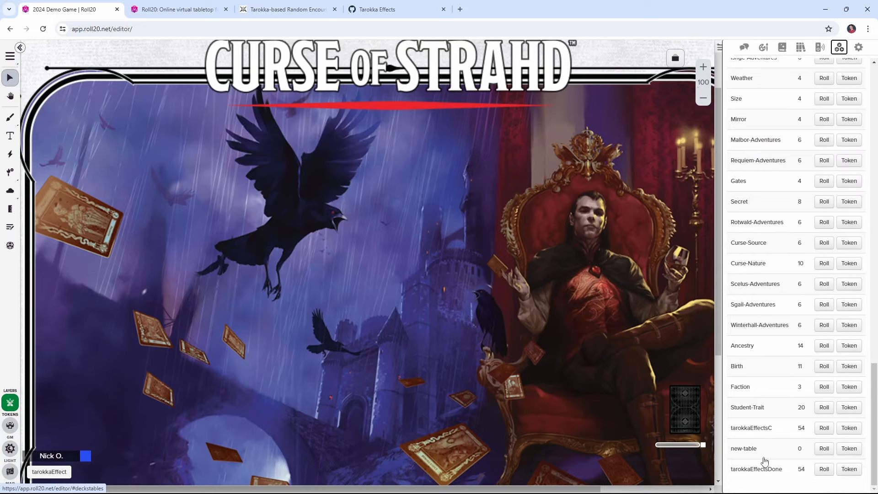
pyautogui.click(756, 469)
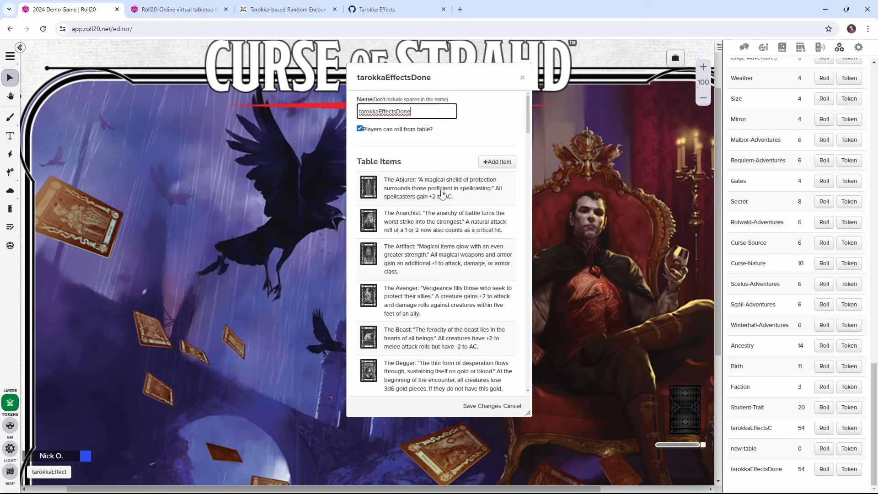
pyautogui.moveTo(380, 202)
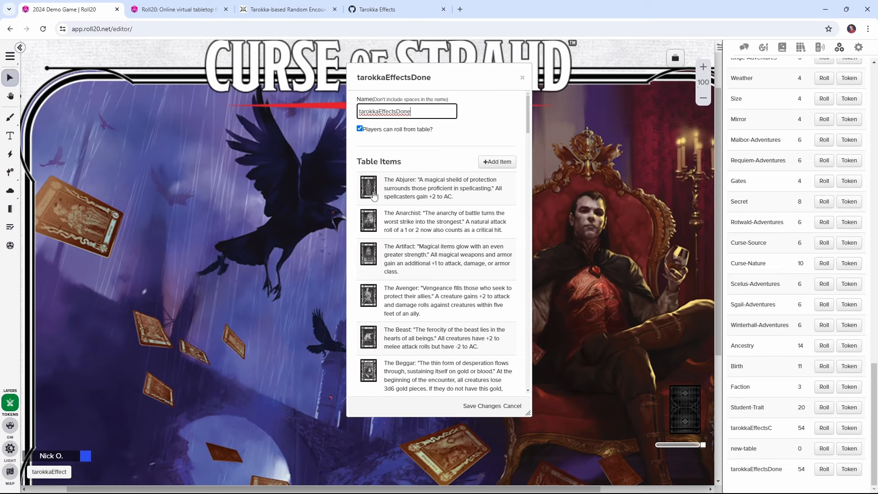
pyautogui.moveTo(389, 253)
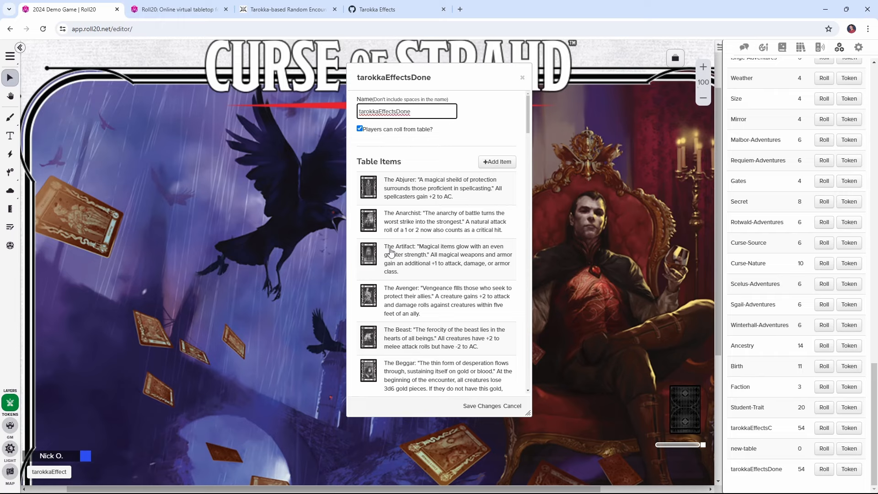
pyautogui.moveTo(92, 467)
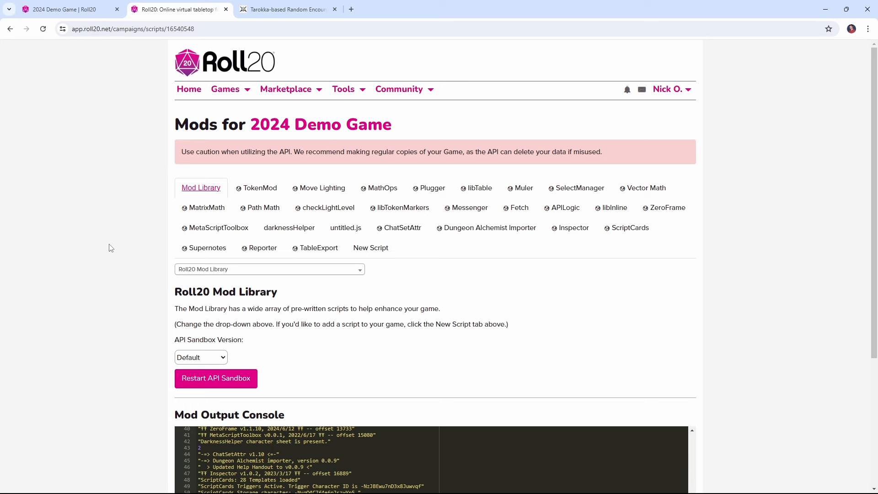
pyautogui.click(318, 247)
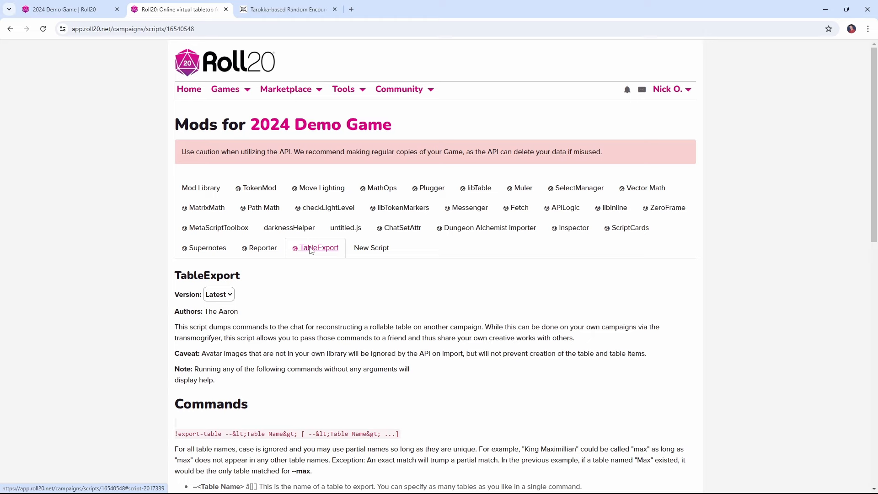
pyautogui.click(629, 227)
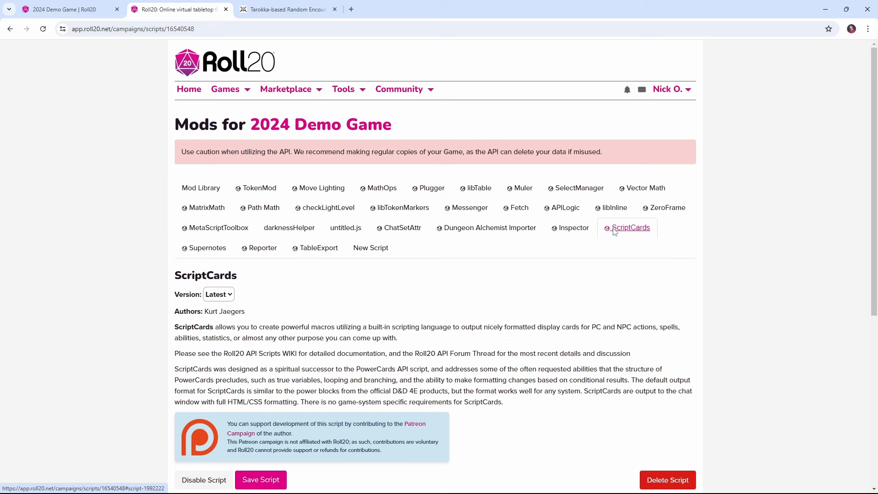
pyautogui.moveTo(596, 249)
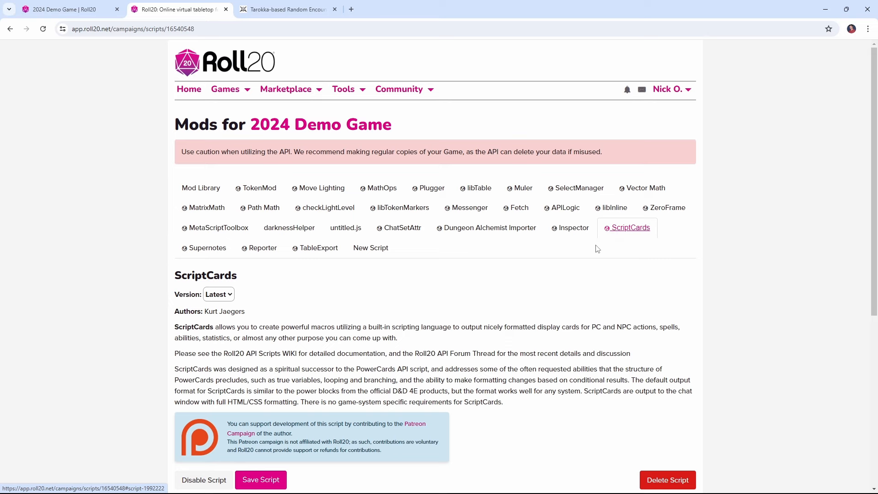
pyautogui.click(201, 188)
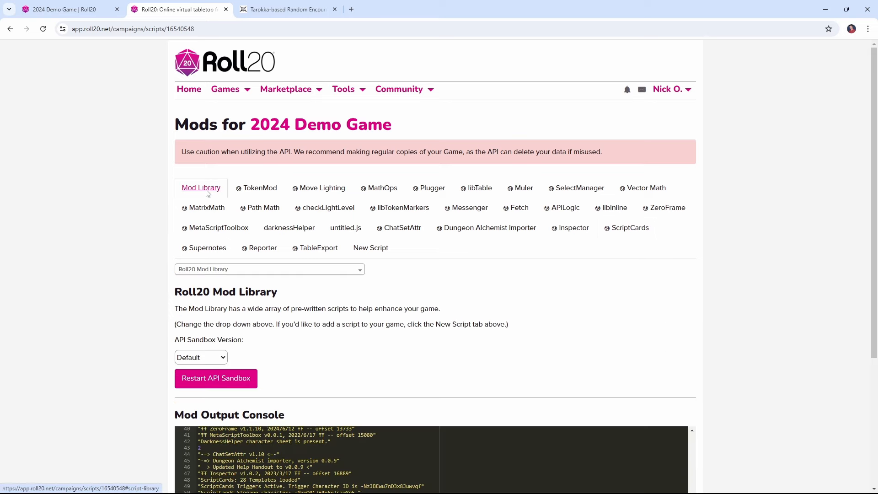
pyautogui.click(269, 269)
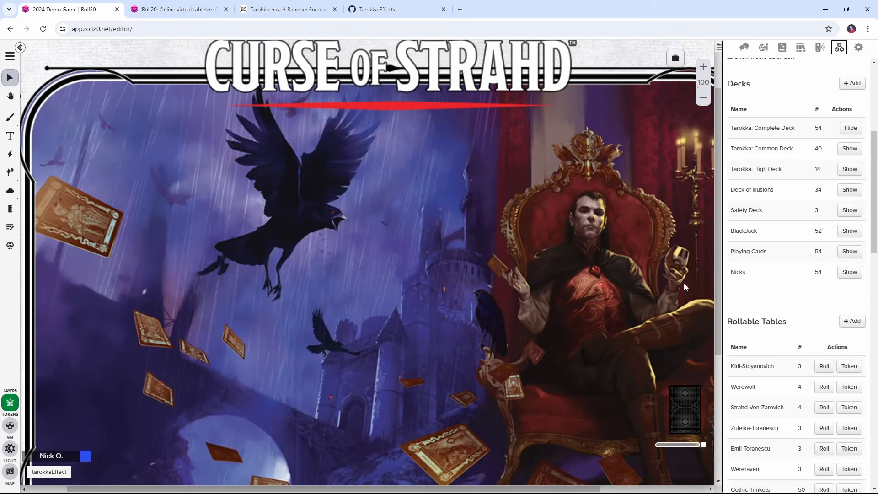
pyautogui.moveTo(841, 326)
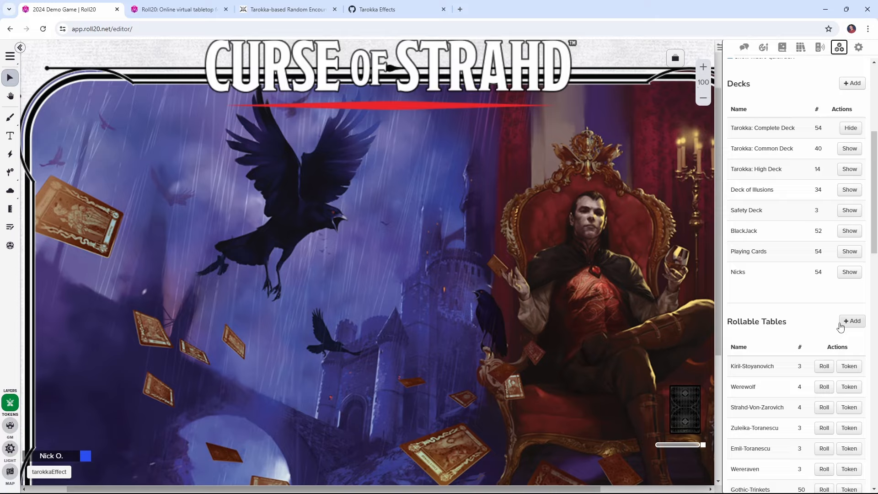
# Start adding a new rollable table from the Rollable Tables list
pyautogui.click(375, 10)
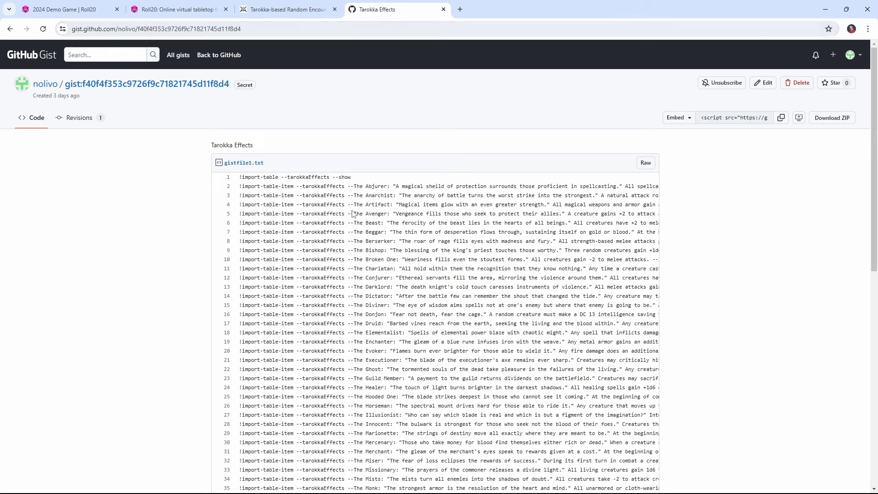
pyautogui.moveTo(294, 208)
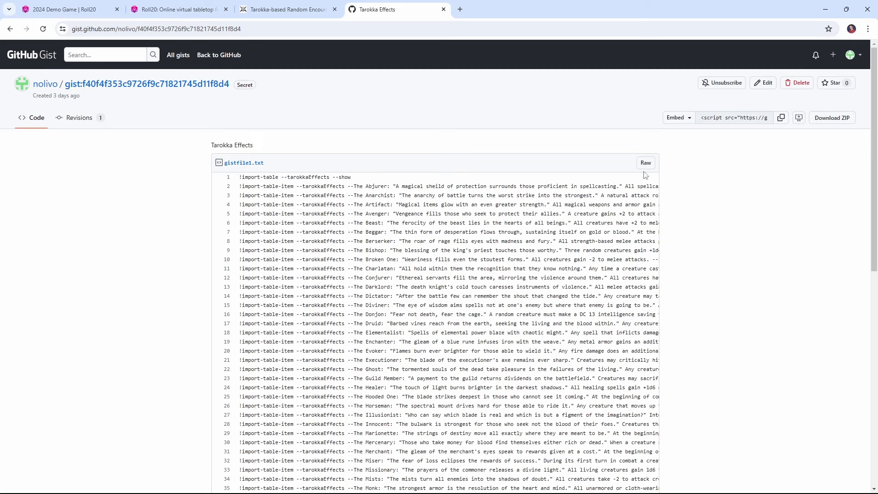
# View the raw gist text of the tarokkaEffects import commands, copy it all and return to Roll20
pyautogui.click(645, 162)
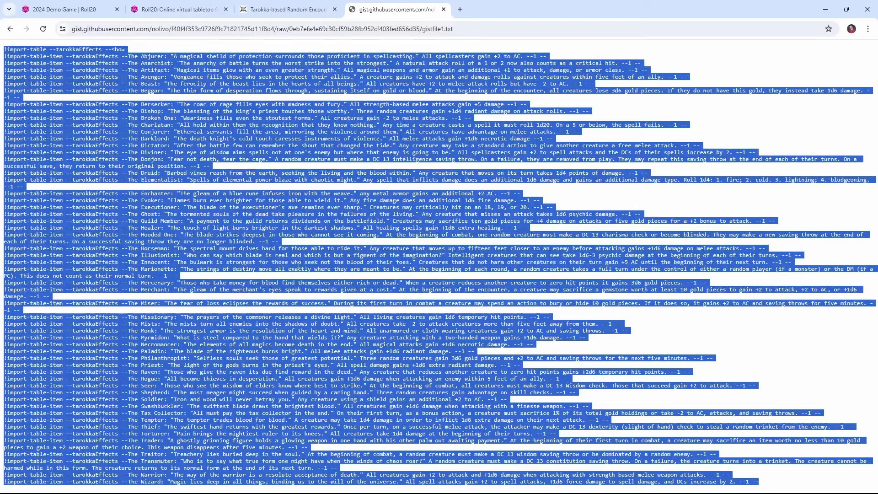
pyautogui.click(67, 9)
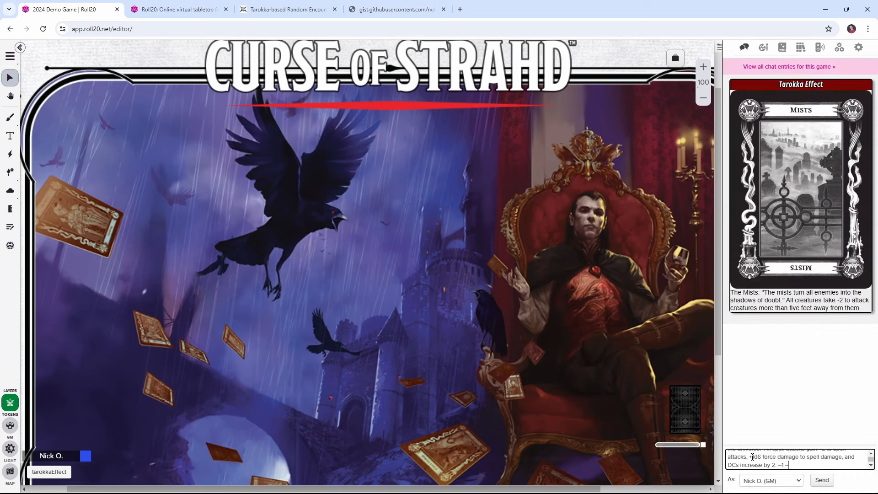
# Send the pasted import commands in chat and bring up the Rollable Tables list showing tarokkaEffects
pyautogui.click(820, 480)
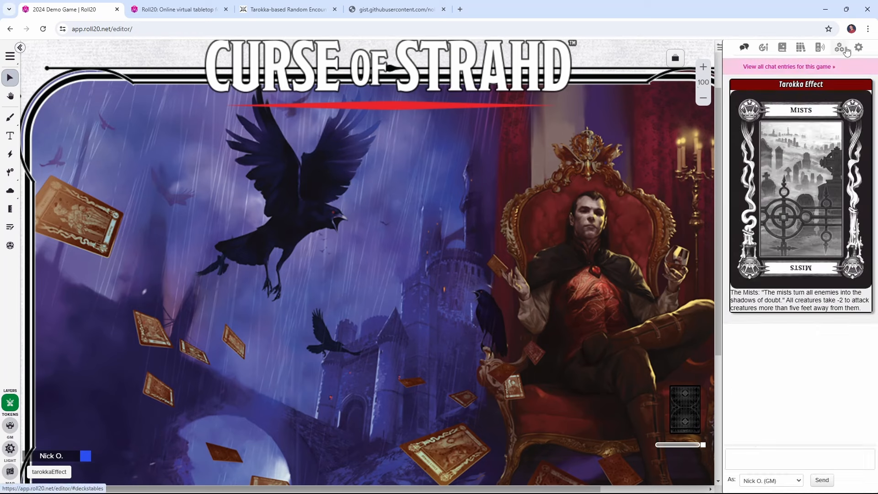
pyautogui.click(838, 47)
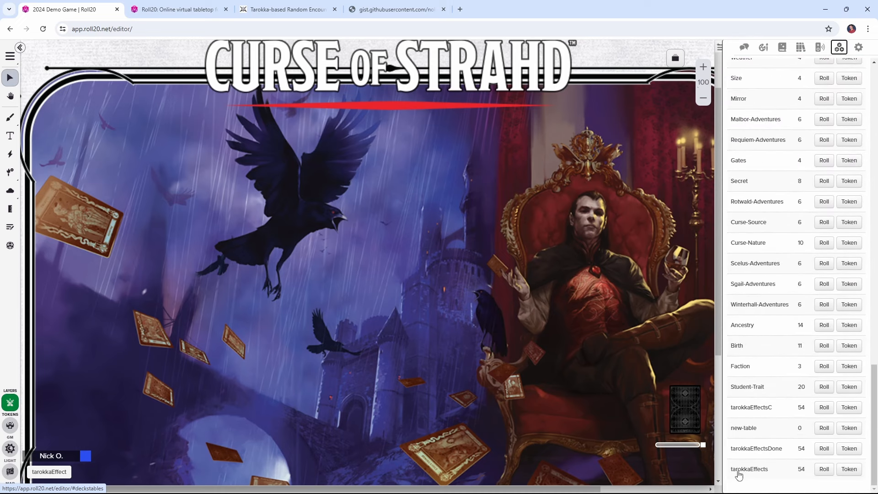
pyautogui.moveTo(764, 475)
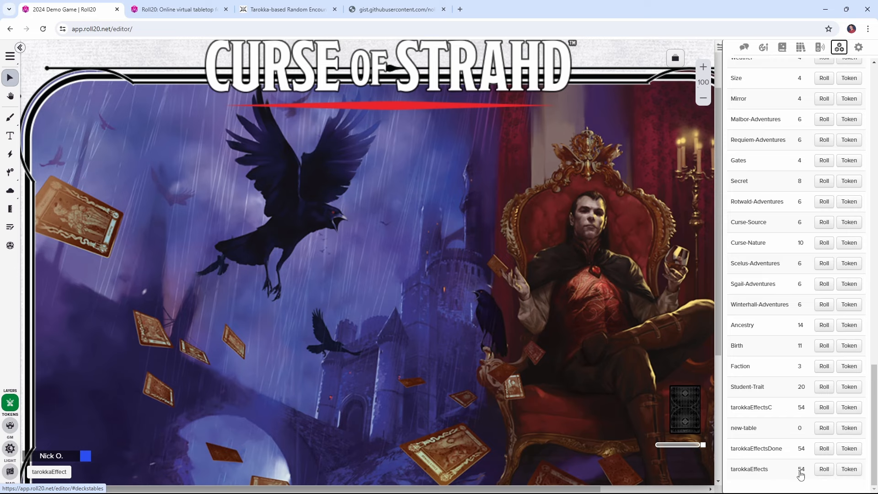
# Open the new tarokkaEffects table to review its imported items, starting with The Abjurer
pyautogui.click(749, 468)
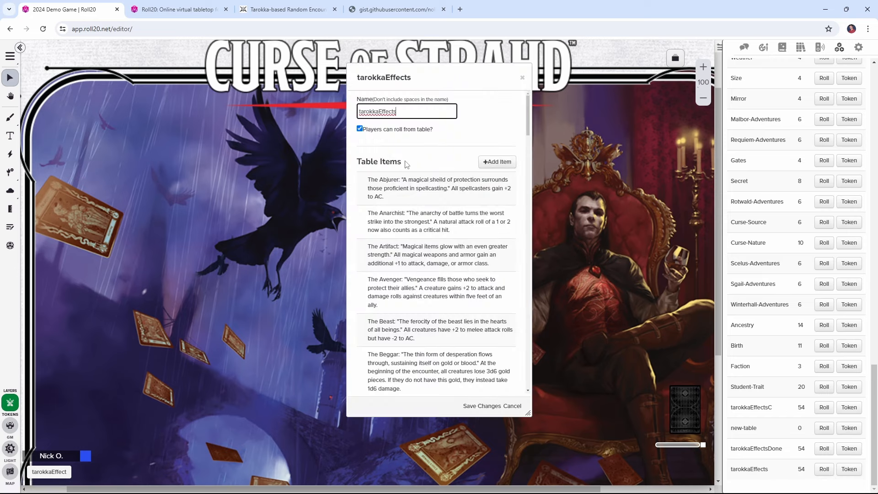
pyautogui.moveTo(419, 186)
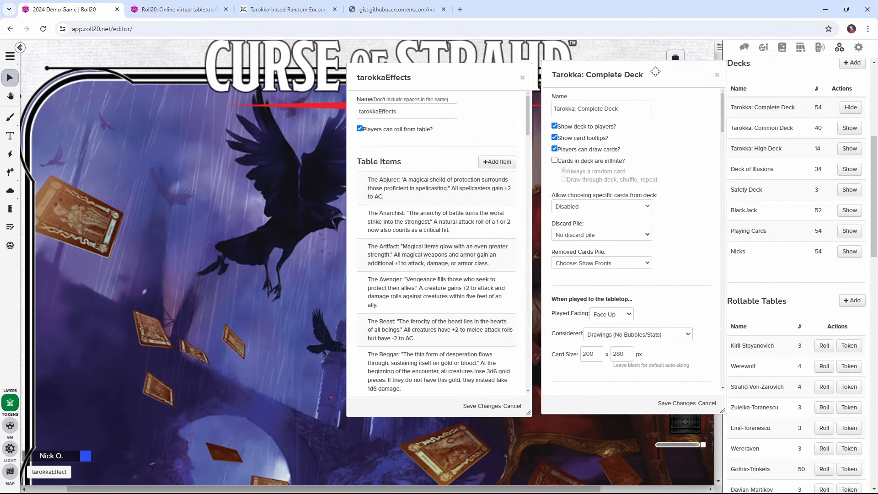
# Save the Swashbuckler card image as 'swas' and attach it as The Swashbuckler item's icon
pyautogui.scroll(-3)
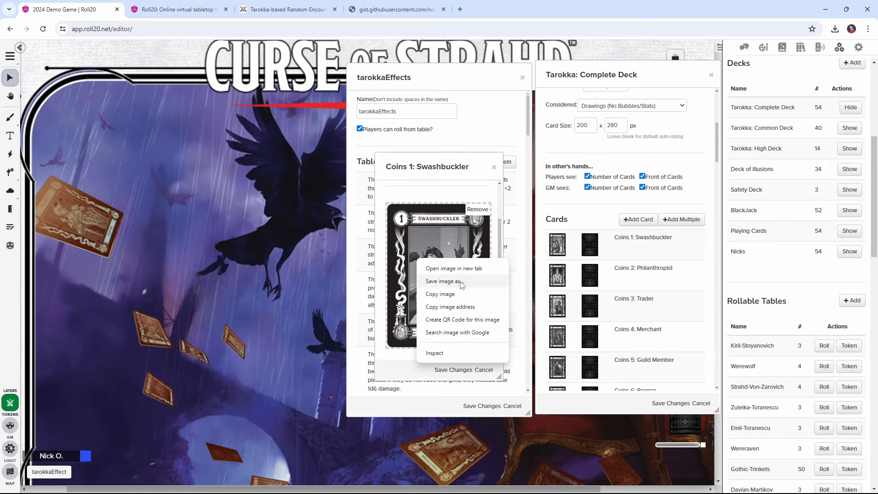
pyautogui.click(444, 281)
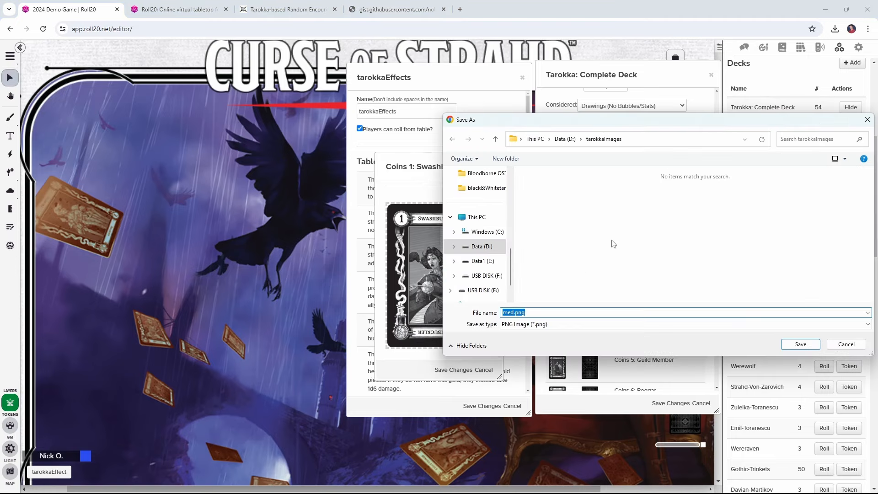
pyautogui.moveTo(553, 261)
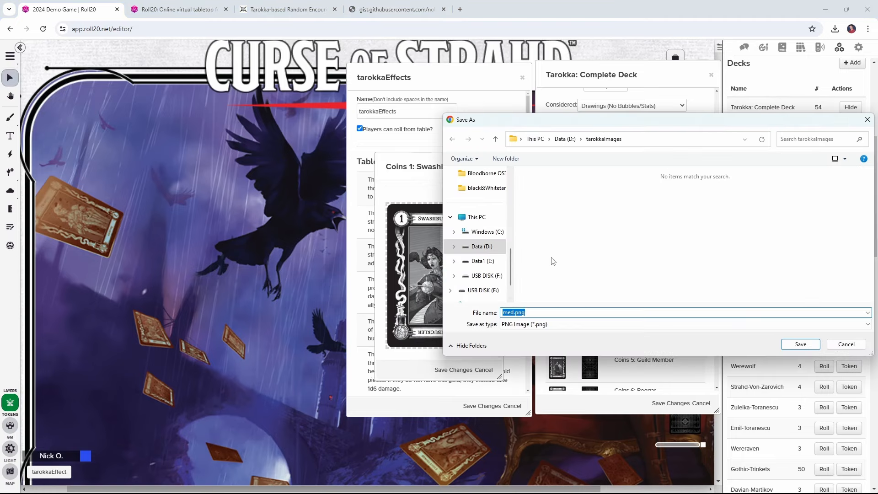
pyautogui.write('swas')
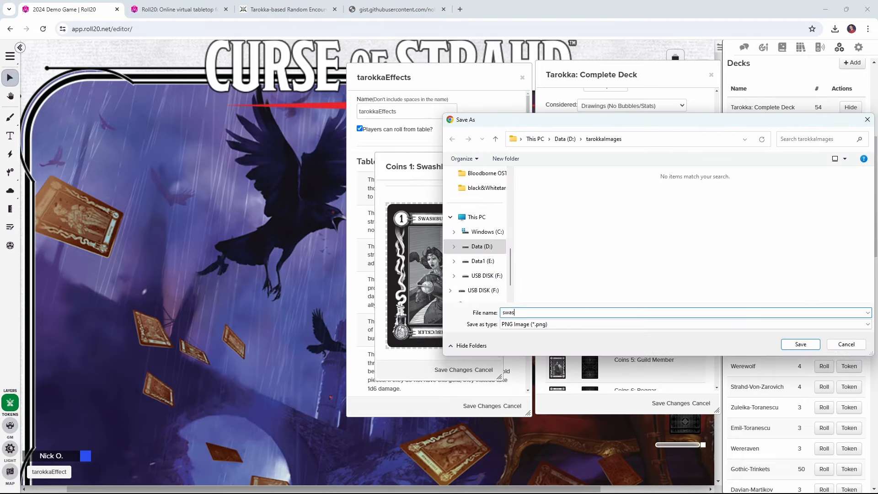
pyautogui.click(800, 344)
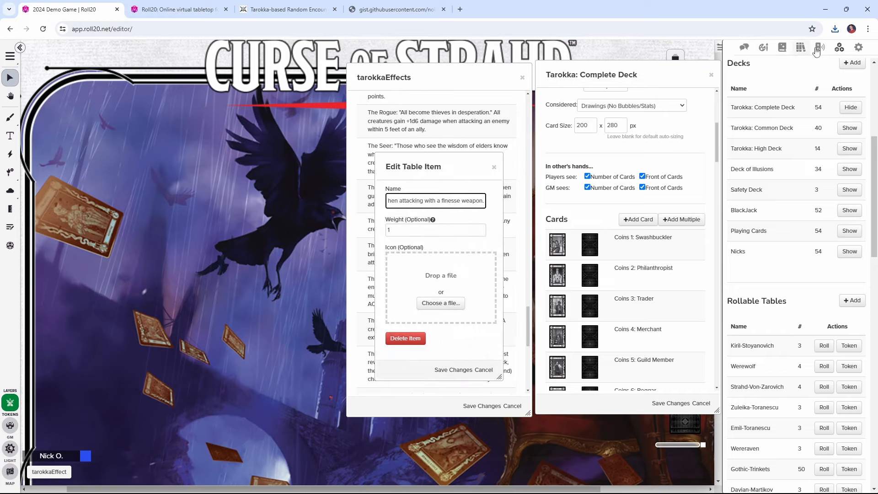
pyautogui.click(834, 28)
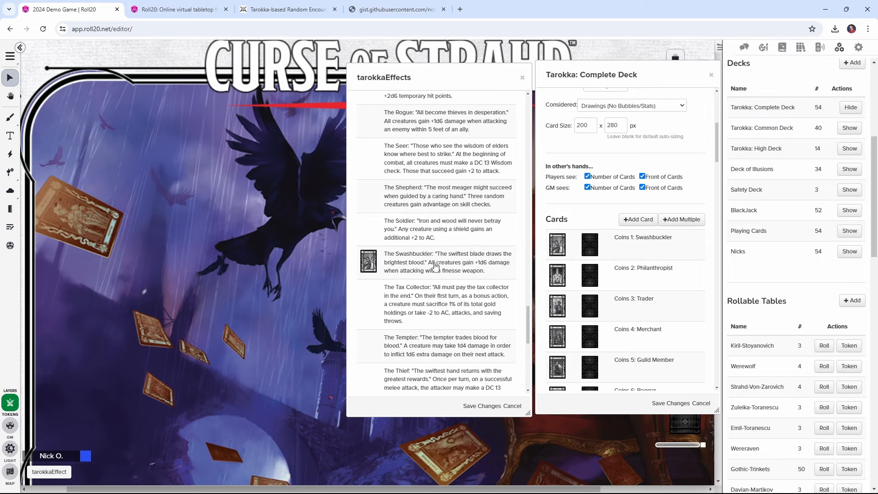
pyautogui.moveTo(562, 285)
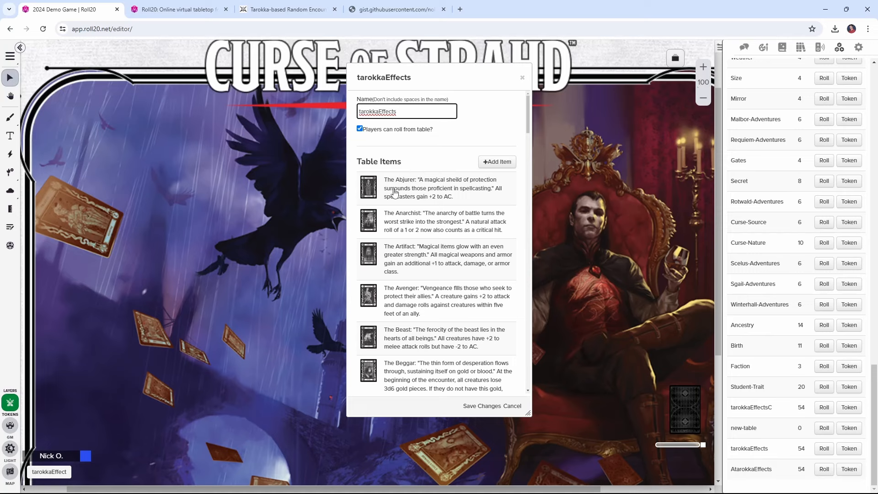
# Turn off 'Players can roll from table?' for tarokkaEffects and save the change
pyautogui.click(359, 129)
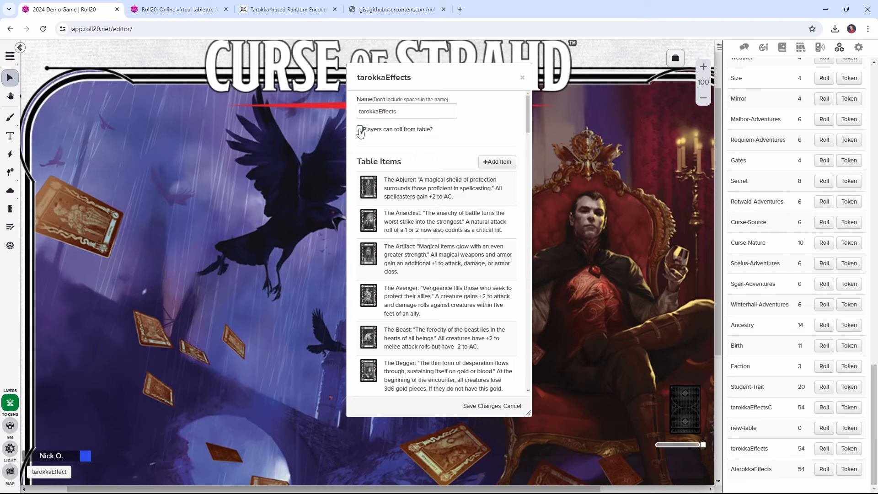
pyautogui.moveTo(416, 139)
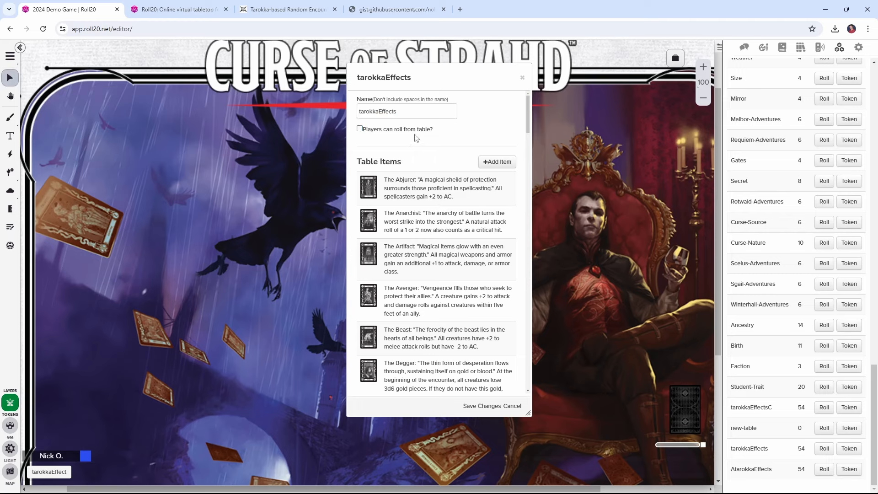
pyautogui.moveTo(476, 357)
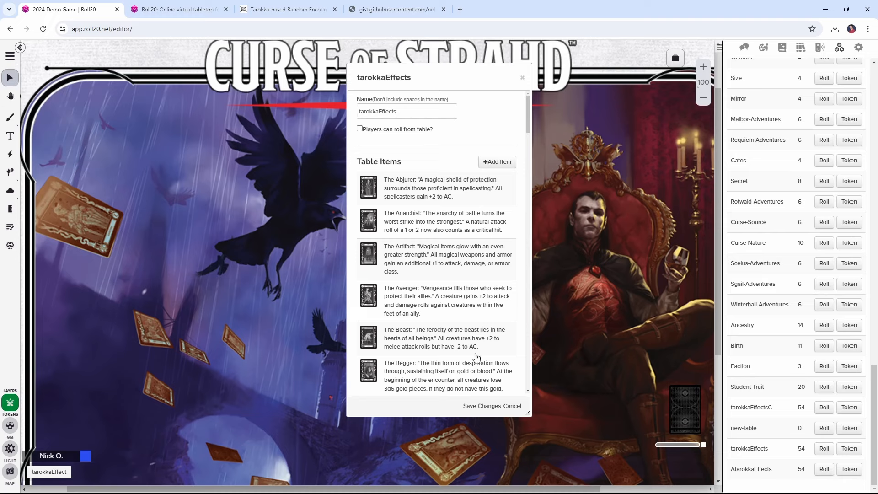
pyautogui.click(514, 405)
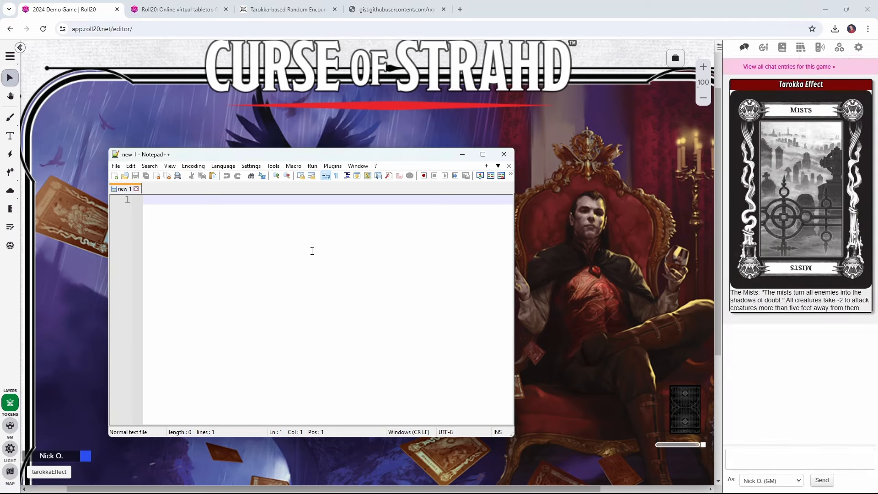
# Write the script skeleton: '!script{{' on line 1, a blank line, and '}}' on line 3
pyautogui.write('! s')
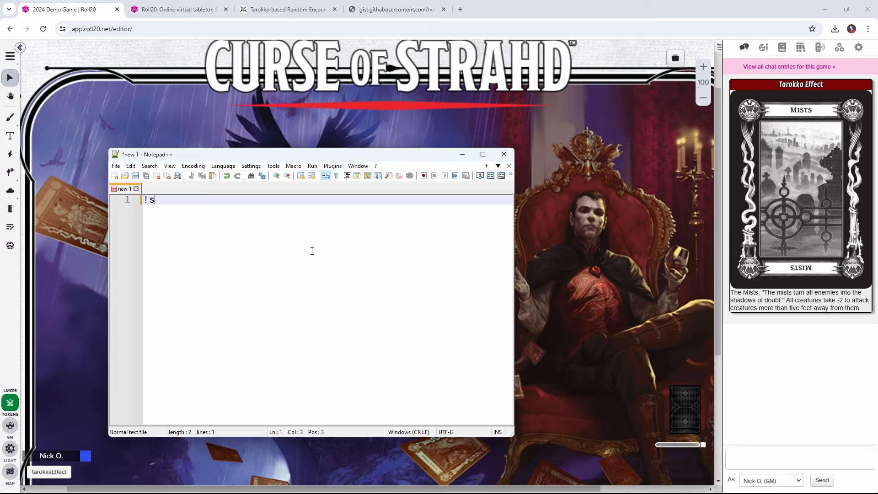
pyautogui.write('cript')
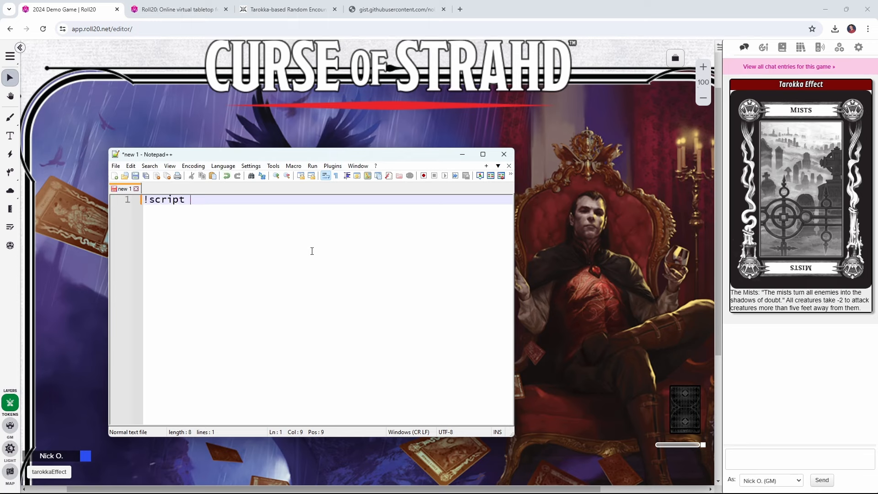
pyautogui.write('{{')
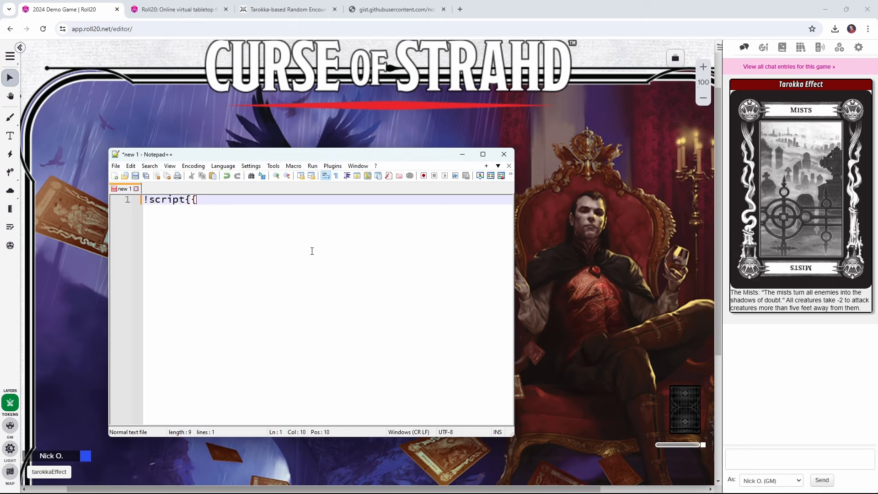
pyautogui.press('enter')
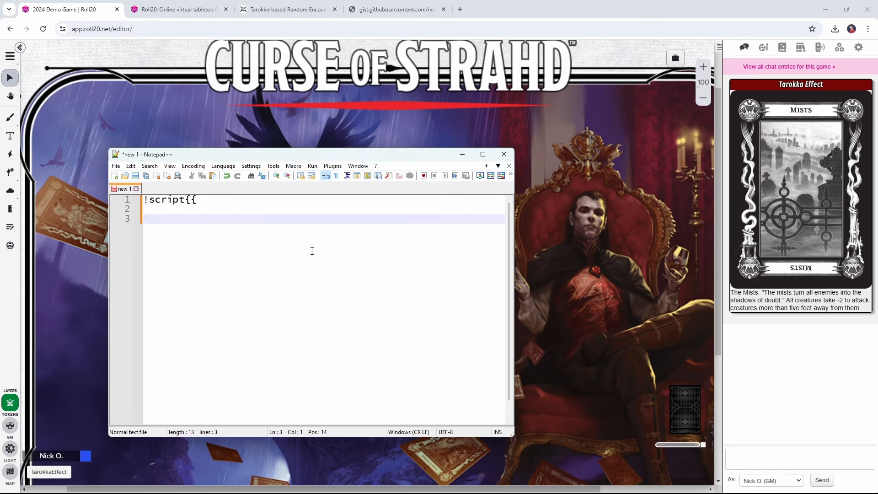
pyautogui.write('}}')
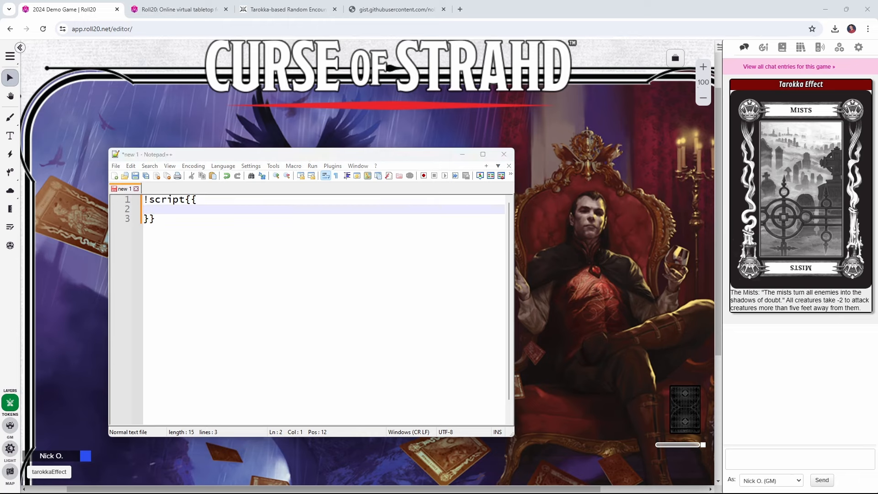
pyautogui.moveTo(68, 265)
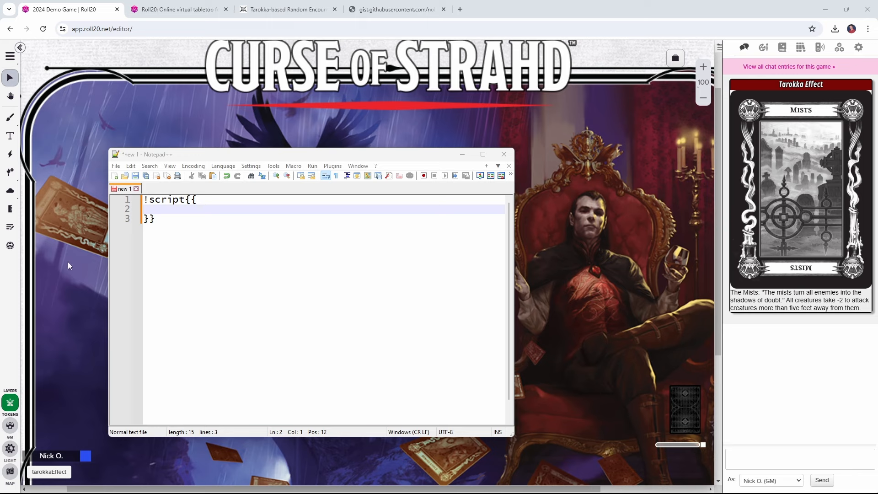
pyautogui.moveTo(173, 215)
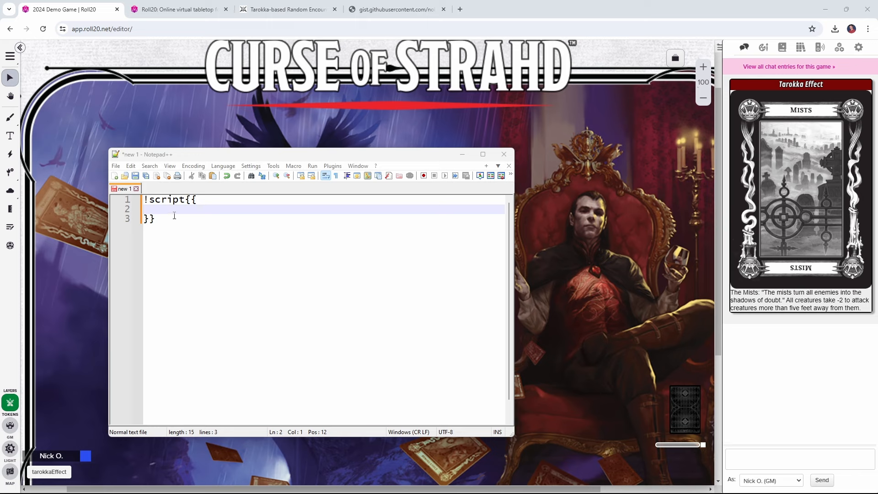
# Add '--#title|Tarokka Effect', '--#titleCardBackground|#780606' and '--=card|[T#tarokkaEffects]' lines
pyautogui.write('--#title|Tarokka Effect')
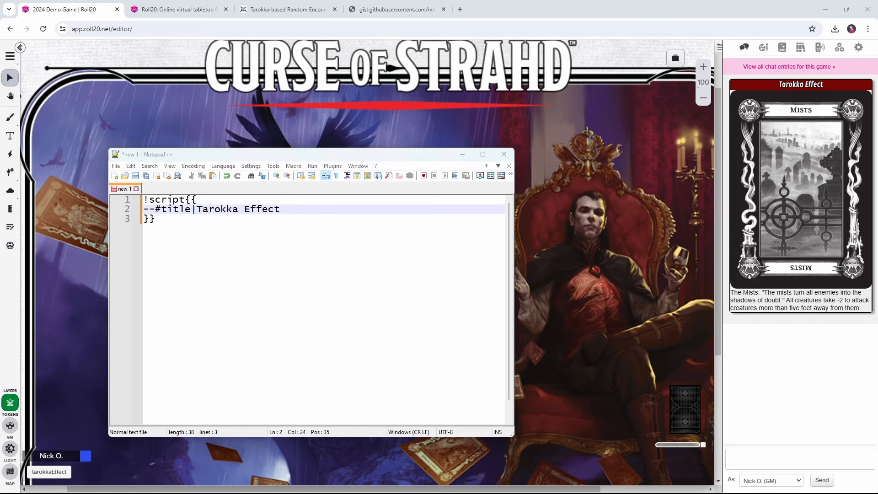
pyautogui.write('--#titleCardBackground|#780606')
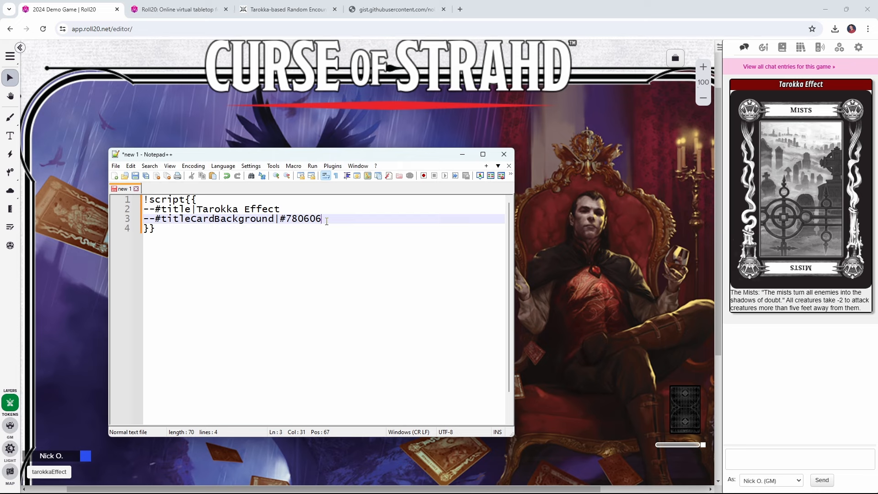
pyautogui.write('--=card|[T#tarokkaEffects]')
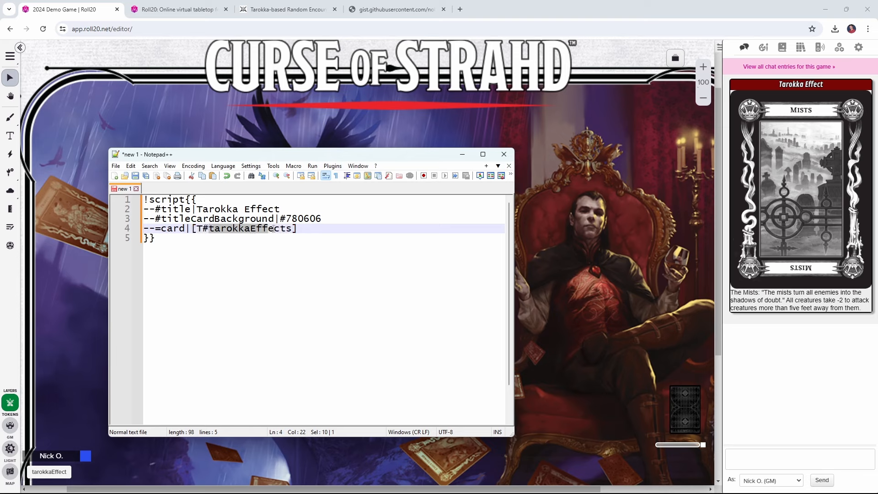
# Highlight the tarokkaEffects table name in the [T#tarokkaEffects] card line, then move to the line's end
pyautogui.doubleClick(250, 229)
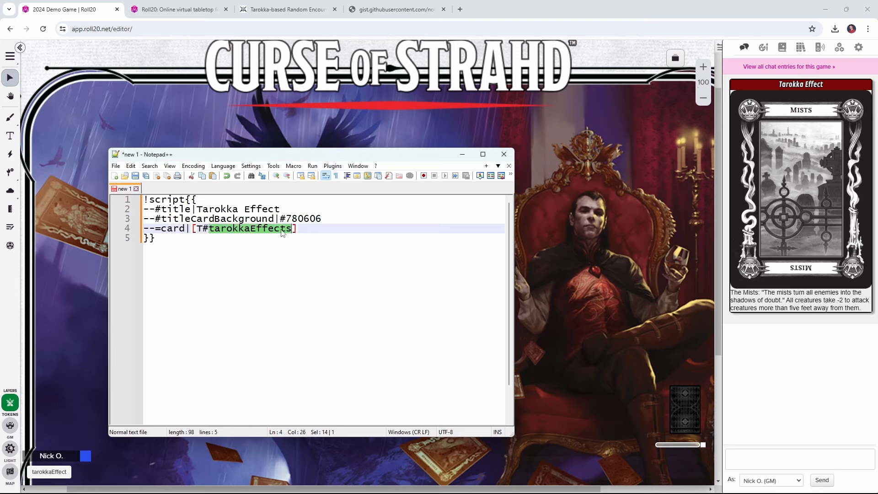
pyautogui.click(202, 228)
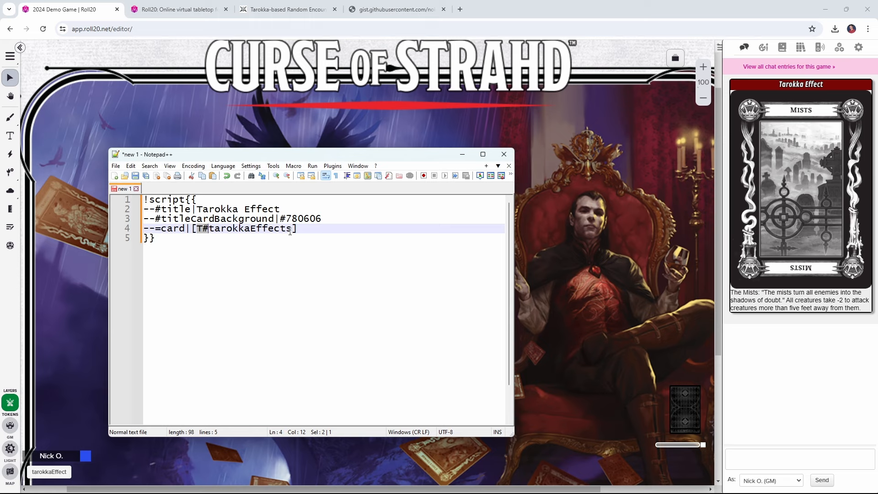
pyautogui.click(295, 229)
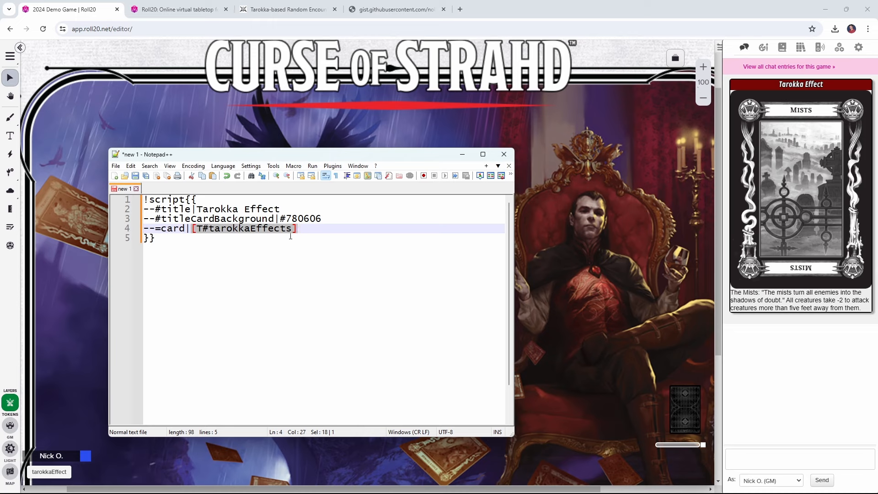
pyautogui.click(839, 47)
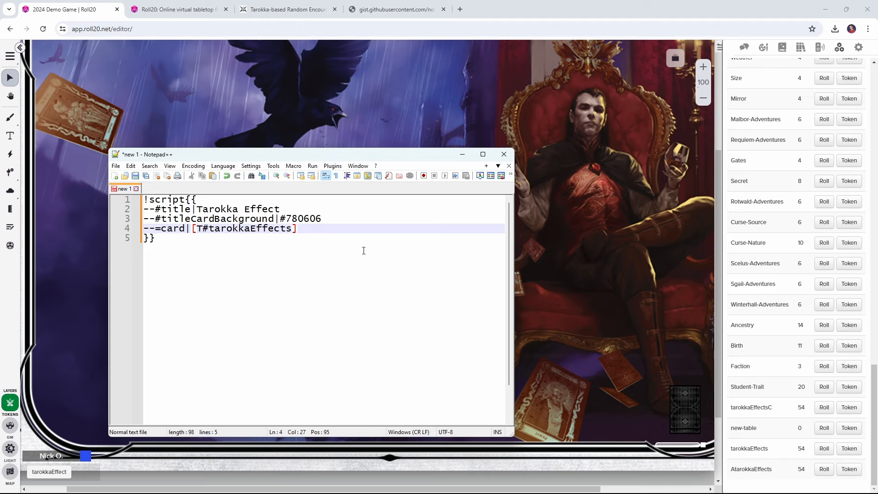
# Add output lines for [$card.tableEntryImgURL] and [$card.tableEntryText], then select the whole script
pyautogui.press('Enter')
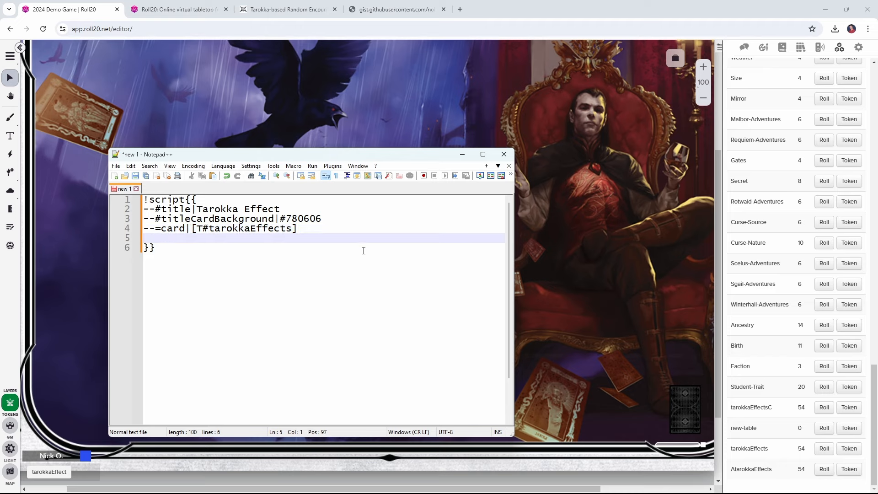
pyautogui.write('--+|[$card.tableEntryImgURL]')
pyautogui.click(324, 247)
pyautogui.write('--+|[$card.tableEntryText]')
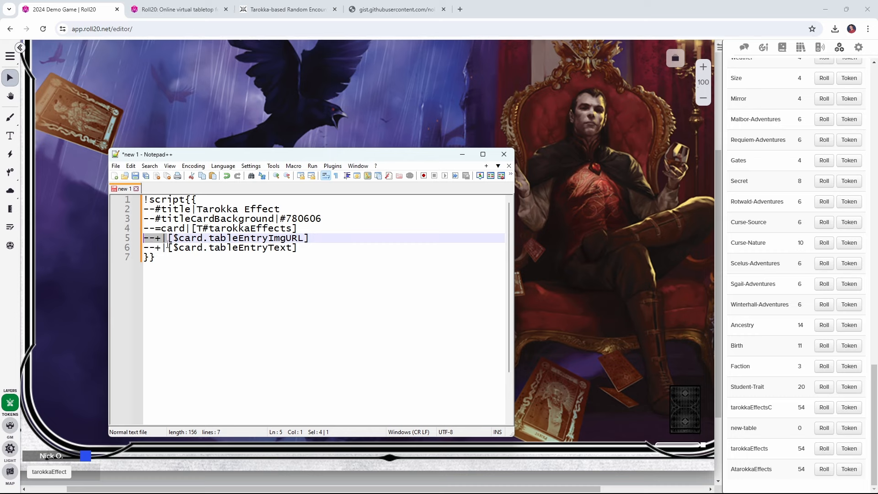
pyautogui.doubleClick(189, 238)
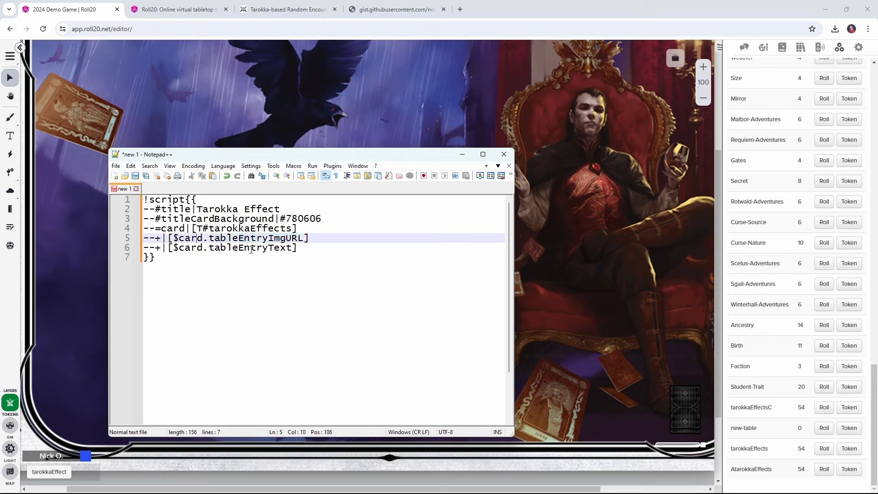
pyautogui.doubleClick(249, 247)
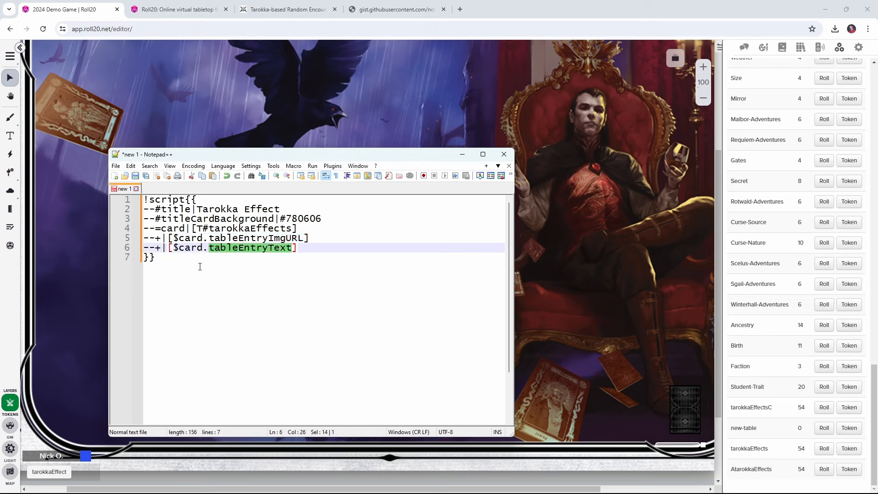
pyautogui.press('ctrl+a')
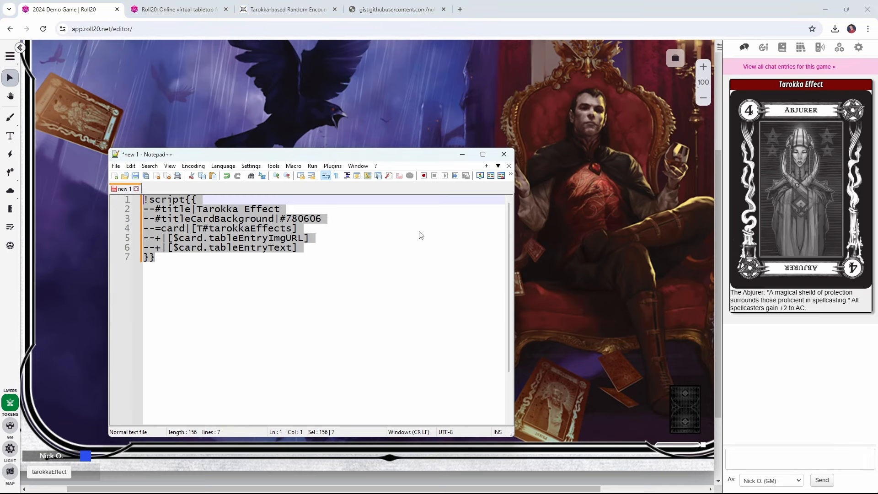
# Show the Collection sidebar's Macros list with the tarokkaEffect macro
pyautogui.click(838, 47)
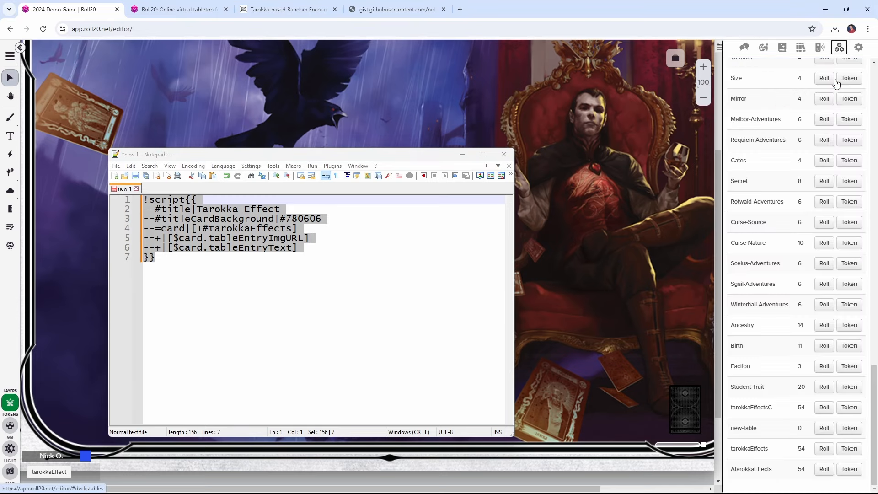
pyautogui.click(819, 47)
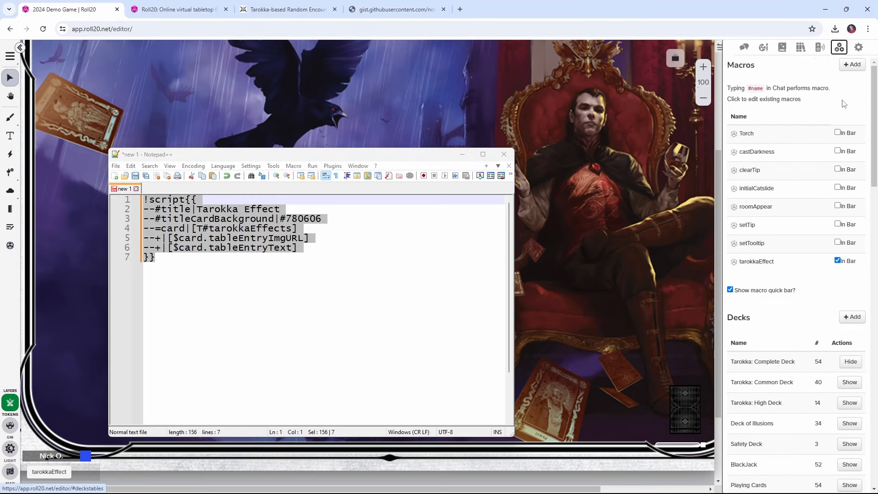
# Create a new macro named tarokkaEffectMacro containing the pasted Tarokka script
pyautogui.click(853, 64)
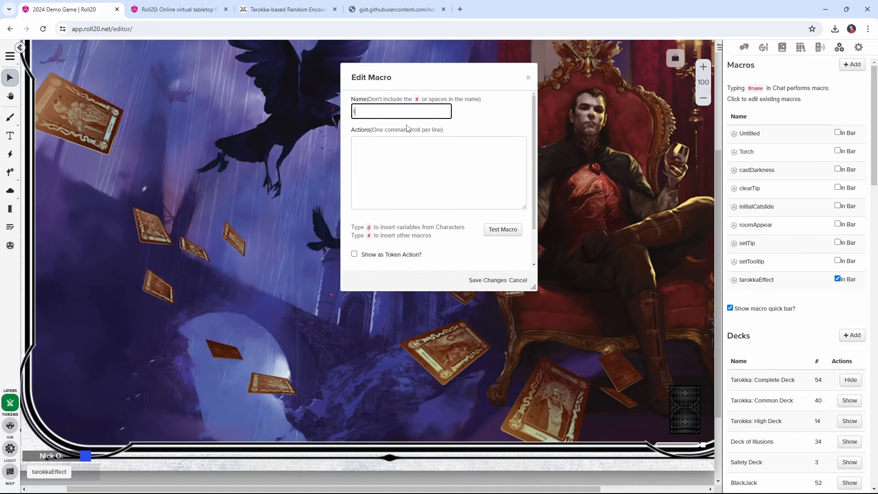
pyautogui.write('tarokka')
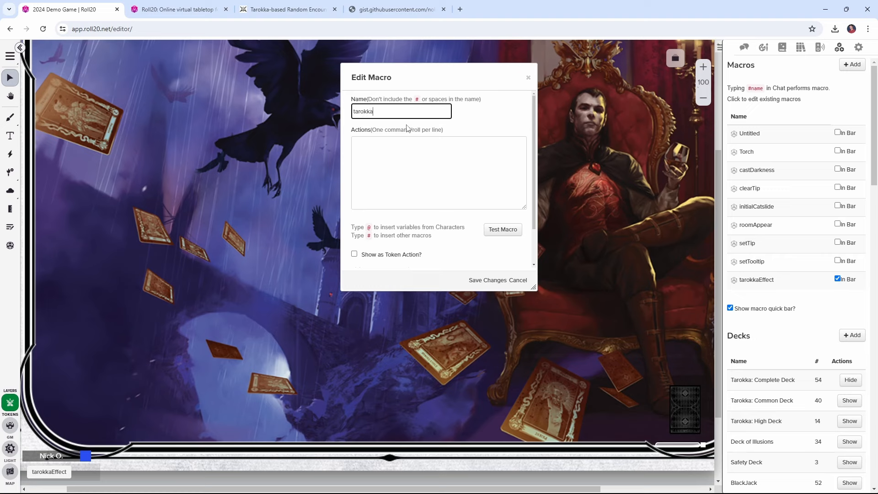
pyautogui.write('EffectMa')
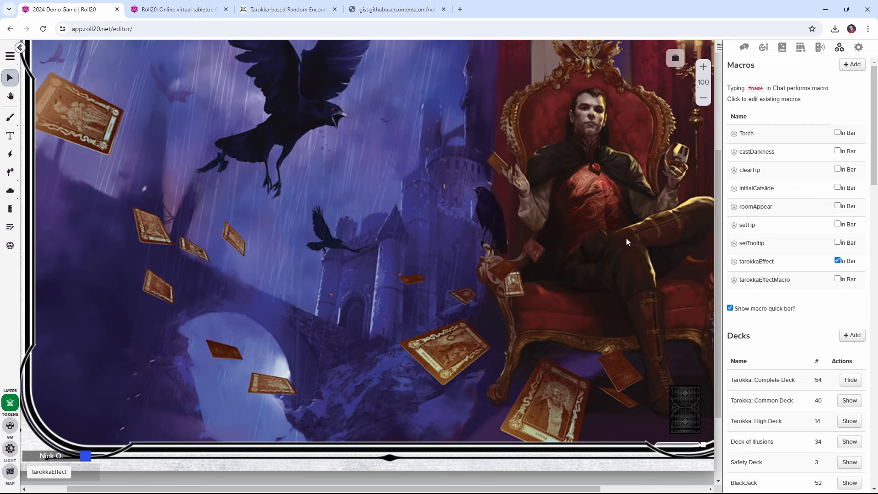
# Put tarokkaEffectMacro in the quick bar and run it, posting Priest and Diviner cards to chat
pyautogui.click(838, 280)
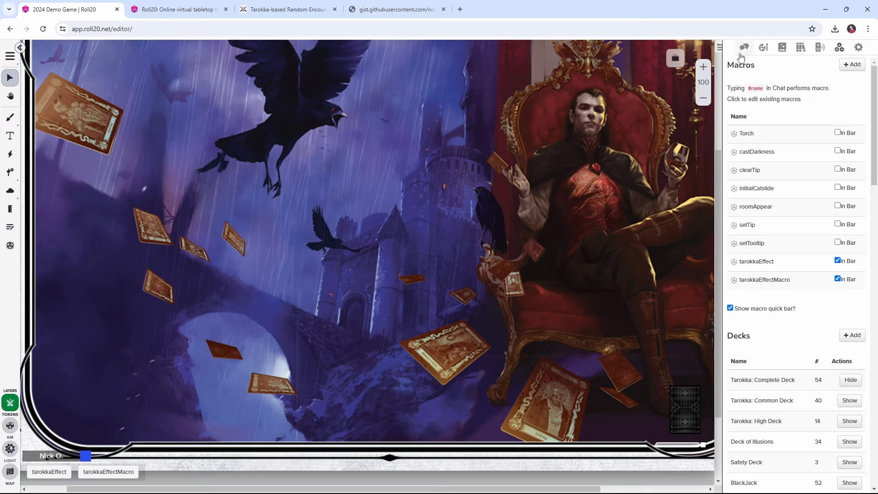
pyautogui.click(108, 471)
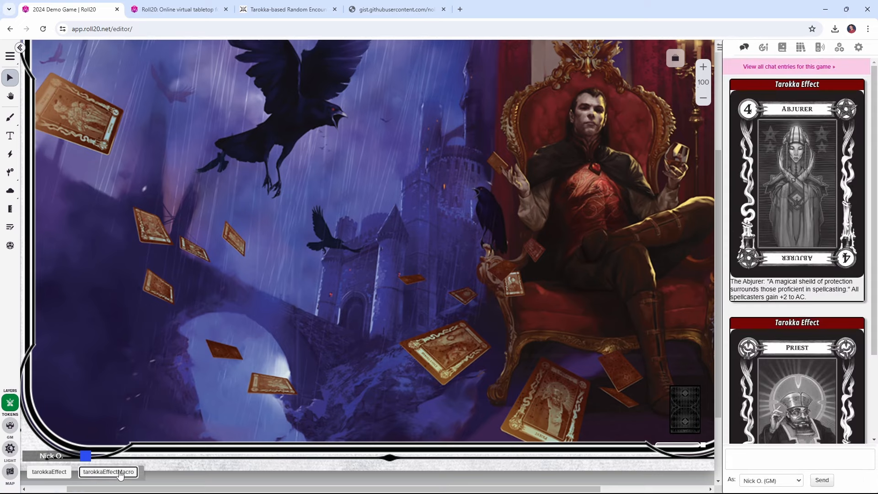
pyautogui.scroll(-3)
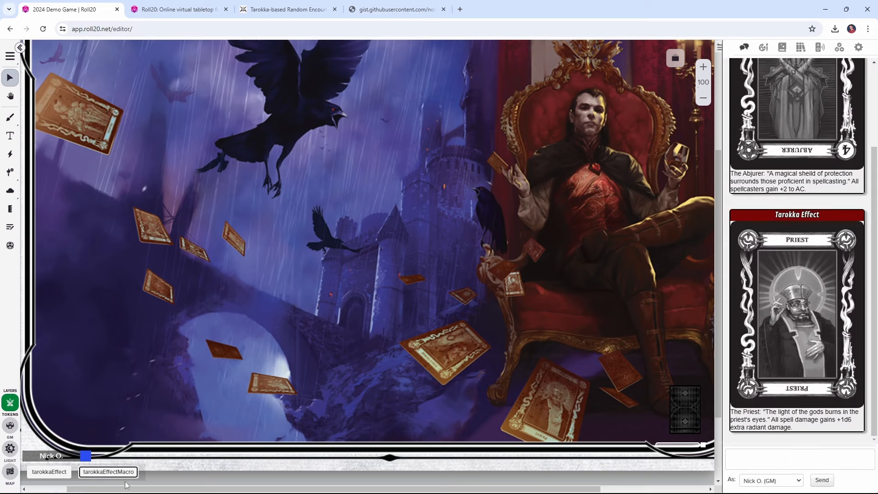
pyautogui.scroll(-3)
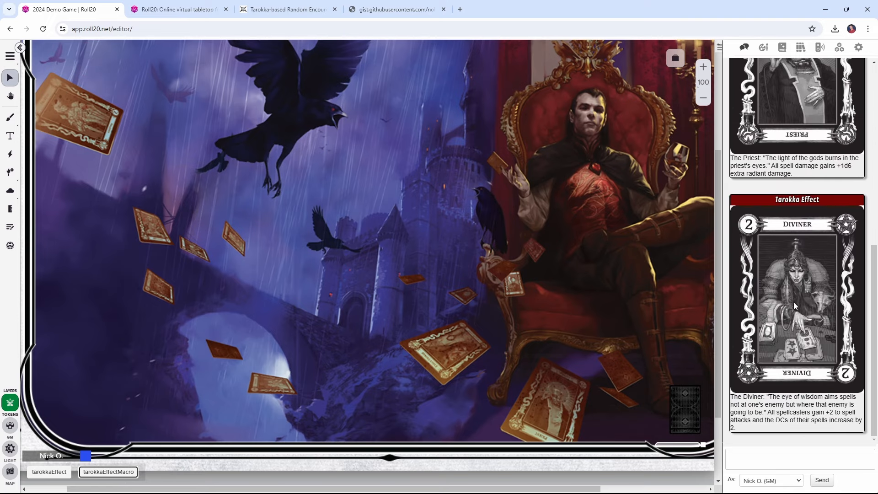